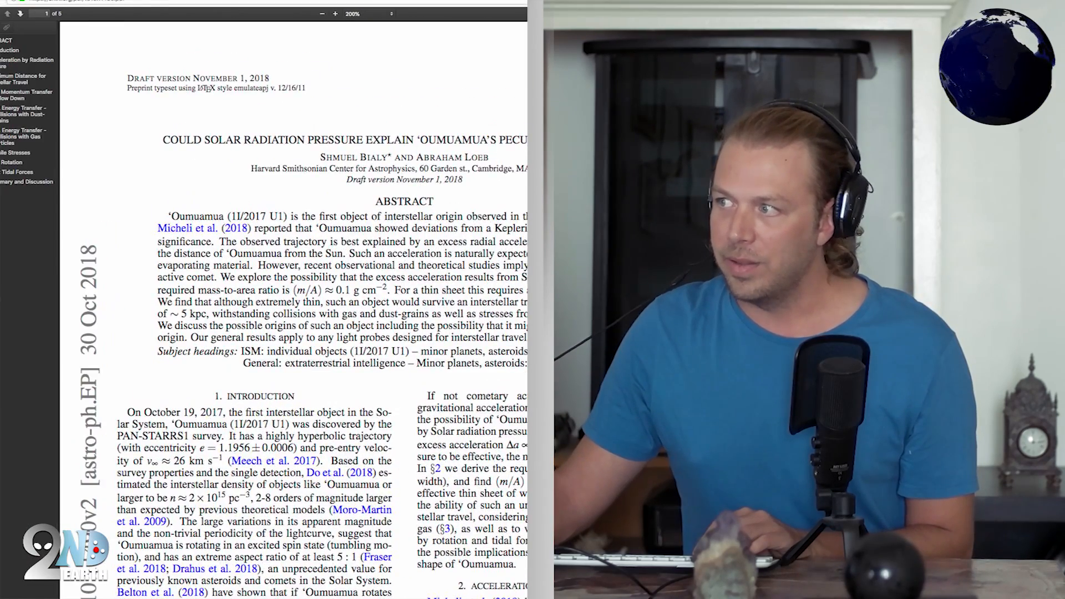
Scroll past the 'Oumuamua radiation-pressure paper to reach the CNN alien-probe article.
{"action": "scroll", "scroll_direction": "down", "scroll_amount": 3}
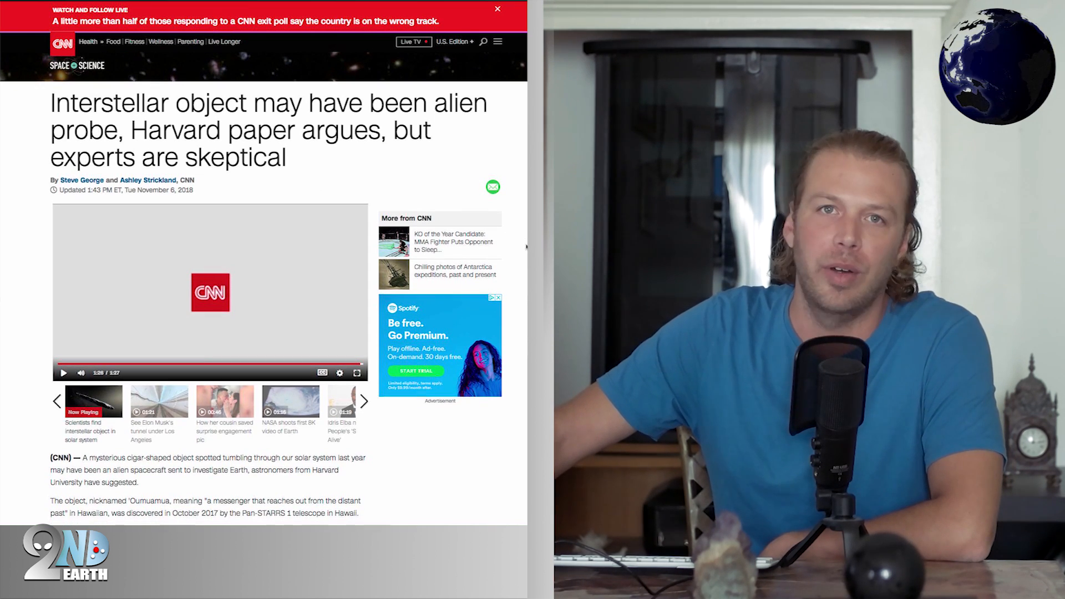
Read down the CNN article through the skeptical-experts section, reaching the SFGATE Milky Way planets story.
{"action": "scroll", "scroll_direction": "down", "scroll_amount": 3}
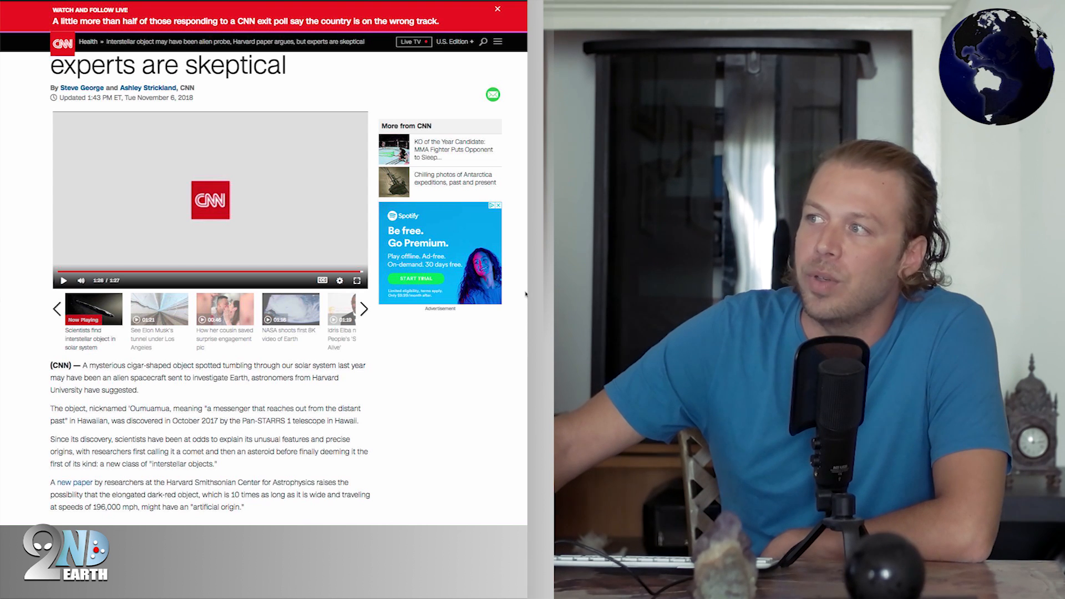
{"action": "scroll", "scroll_direction": "down", "scroll_amount": 3}
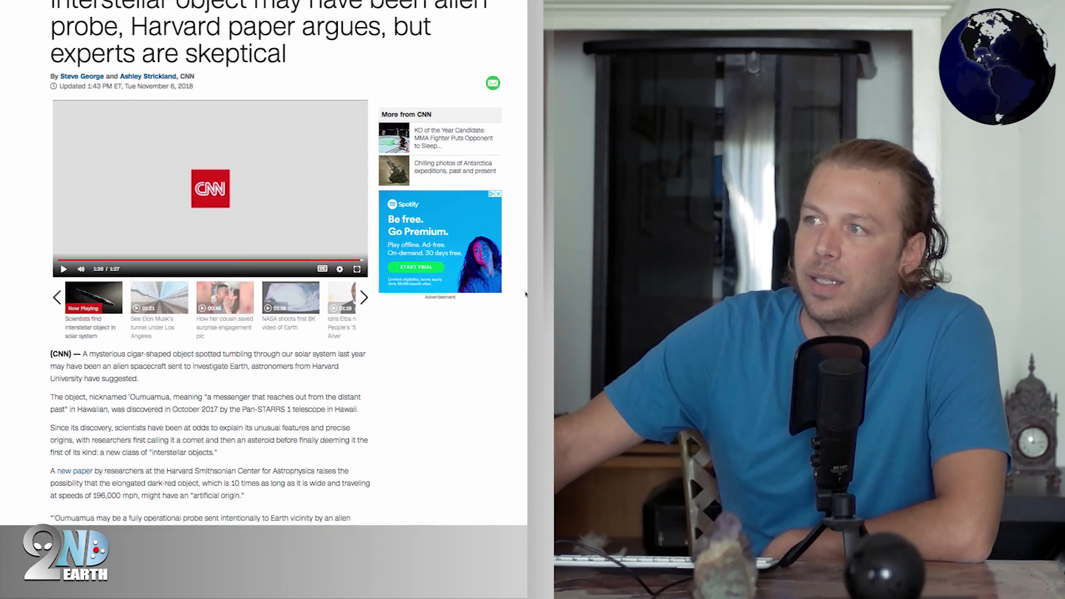
{"action": "scroll", "scroll_direction": "up", "scroll_amount": 3}
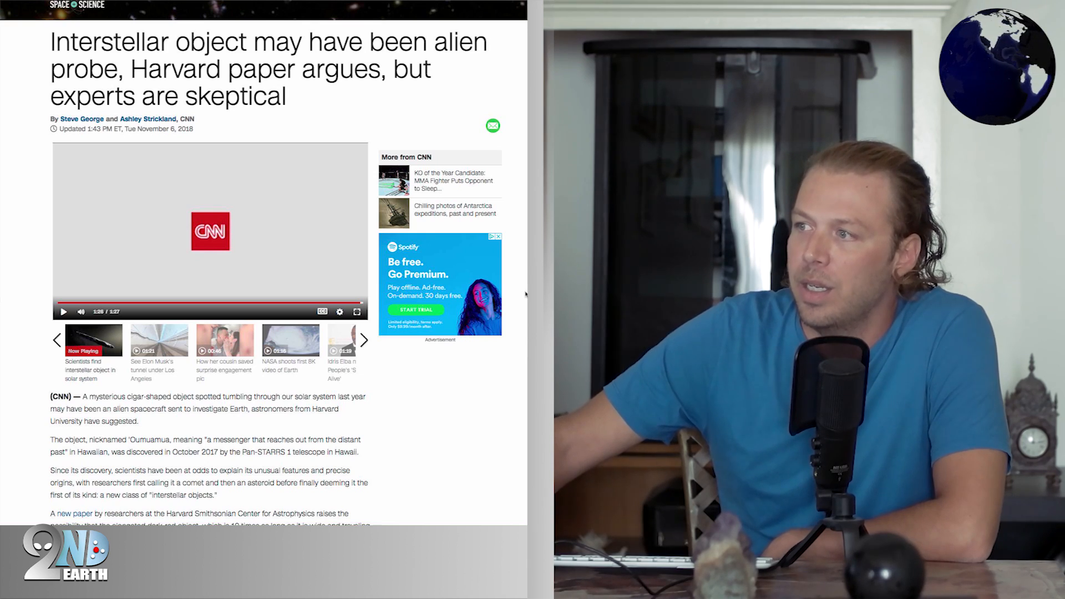
{"action": "scroll", "scroll_direction": "down", "scroll_amount": 3}
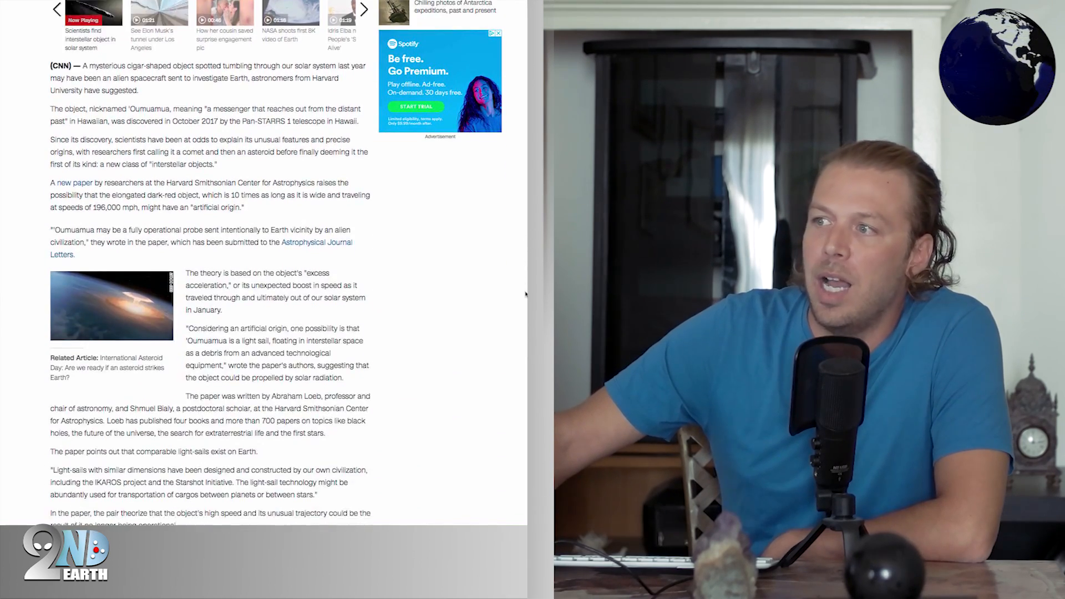
{"action": "scroll", "scroll_direction": "down", "scroll_amount": 3}
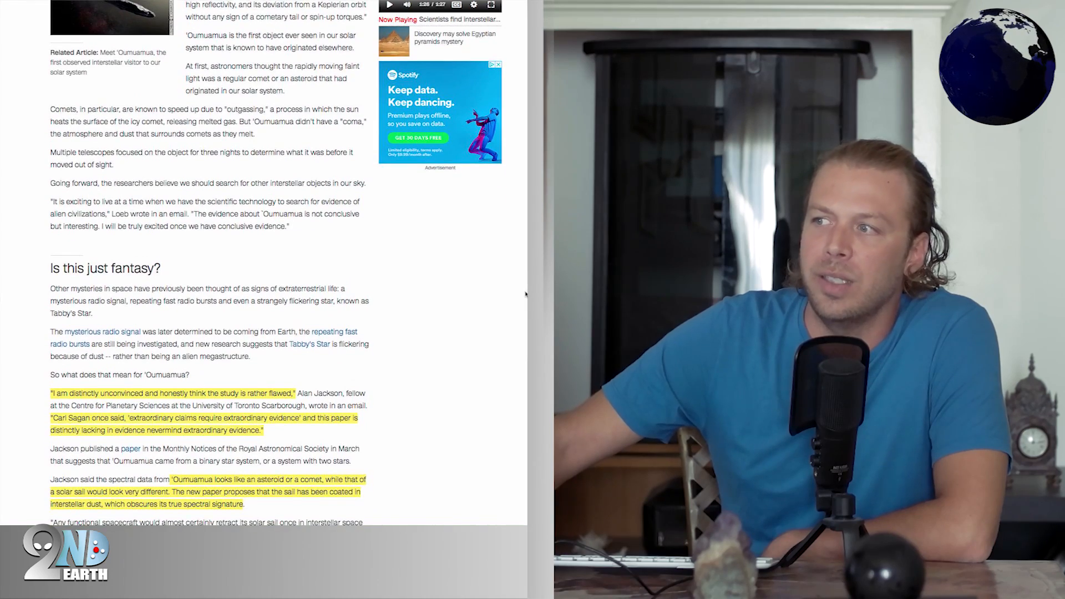
{"action": "scroll", "scroll_direction": "down", "scroll_amount": 3}
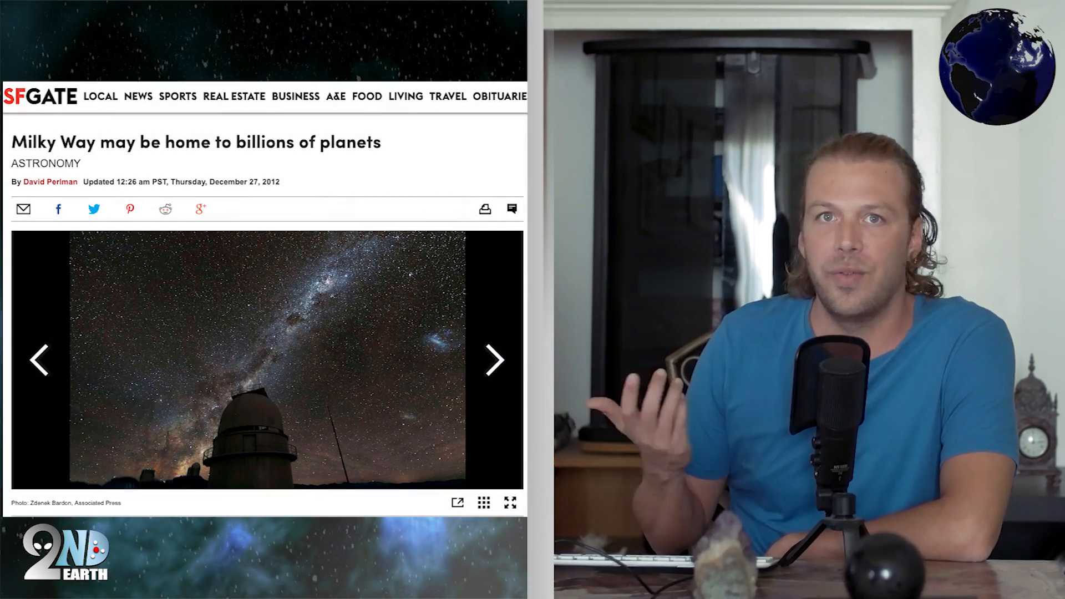
Bring up the arXiv 1810.11490v2 light-sail paper beside the highlighted SFGATE 'Oumuamua article.
{"action": "left_click", "coordinate": [494, 360]}
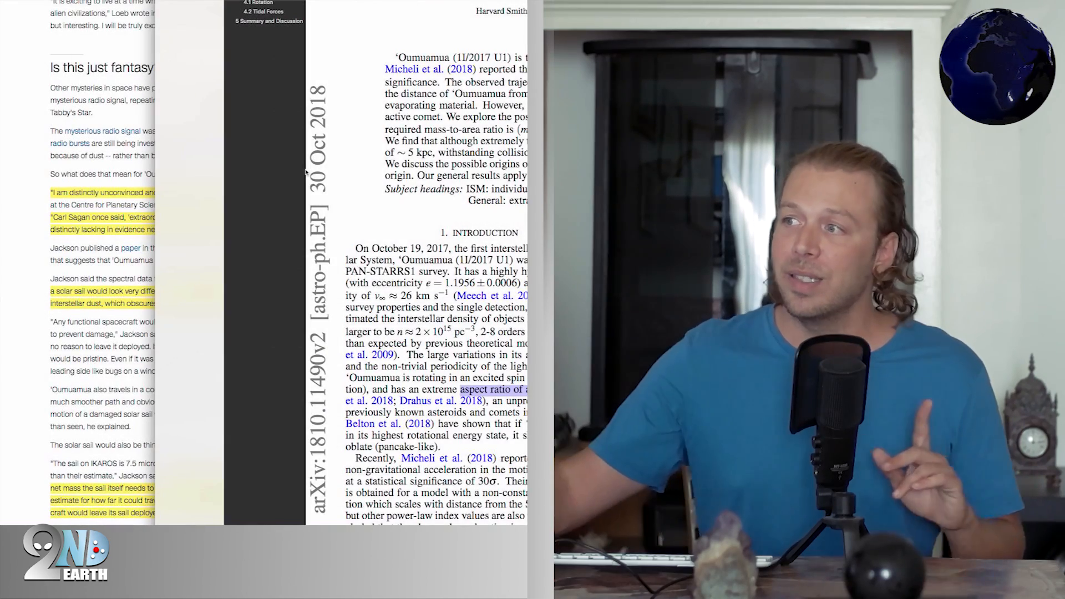
Scroll the paper to page 2 on Micheli et al.'s non-gravitational acceleration.
{"action": "scroll", "scroll_direction": "down", "scroll_amount": 3}
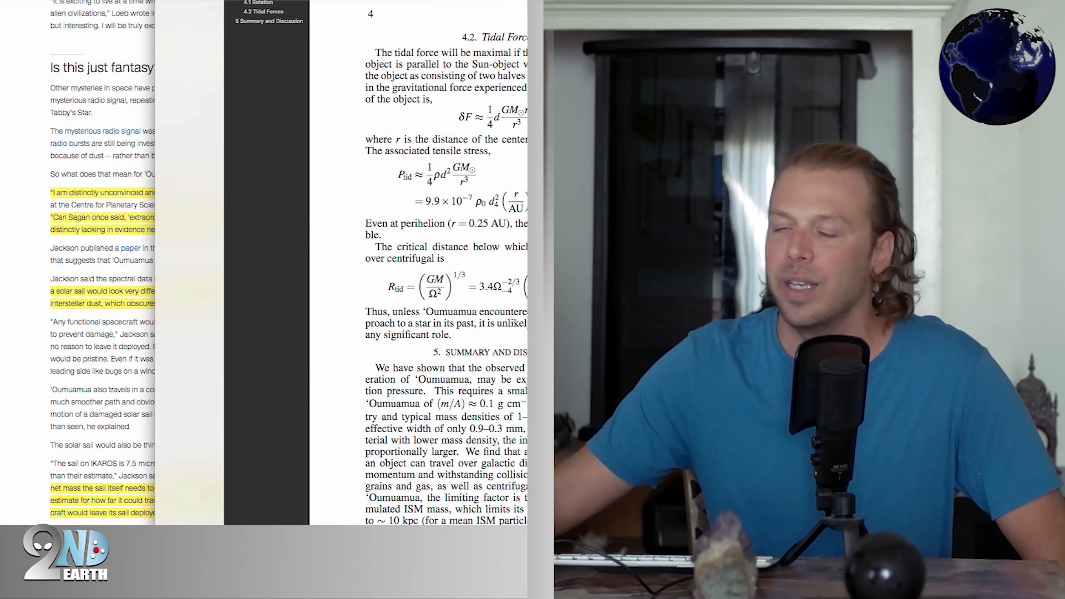
{"action": "scroll", "scroll_direction": "down", "scroll_amount": 3}
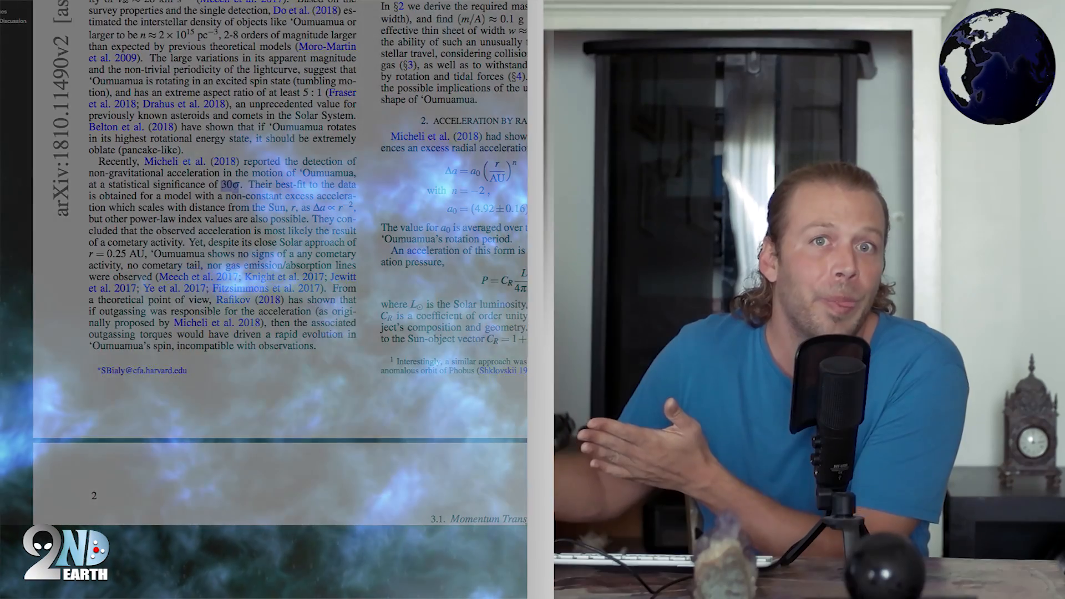
{"action": "scroll", "scroll_direction": "up", "scroll_amount": 3}
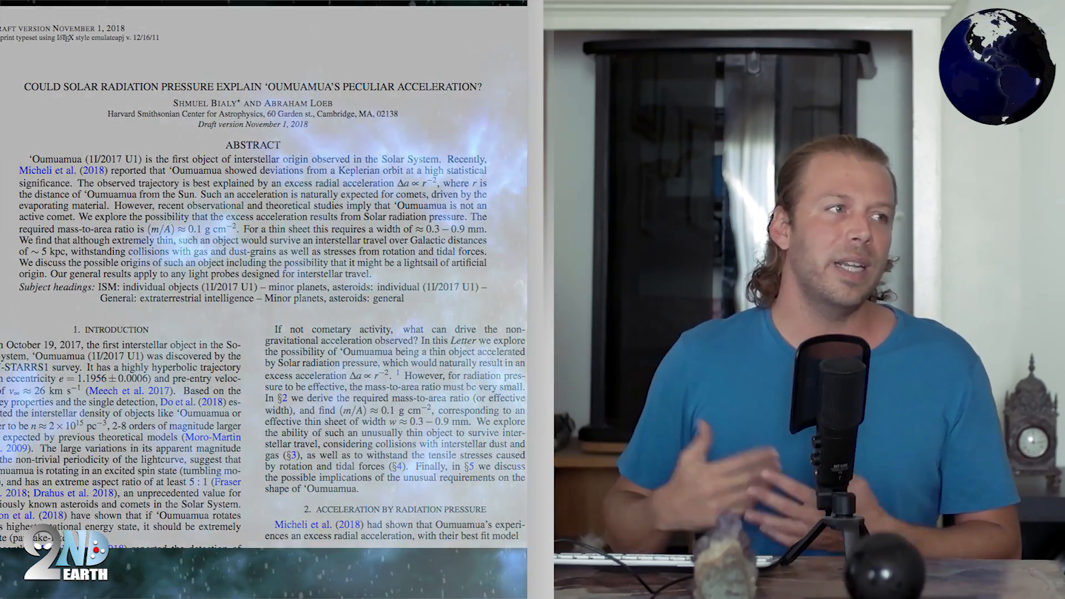
{"action": "scroll", "scroll_direction": "down", "scroll_amount": 3}
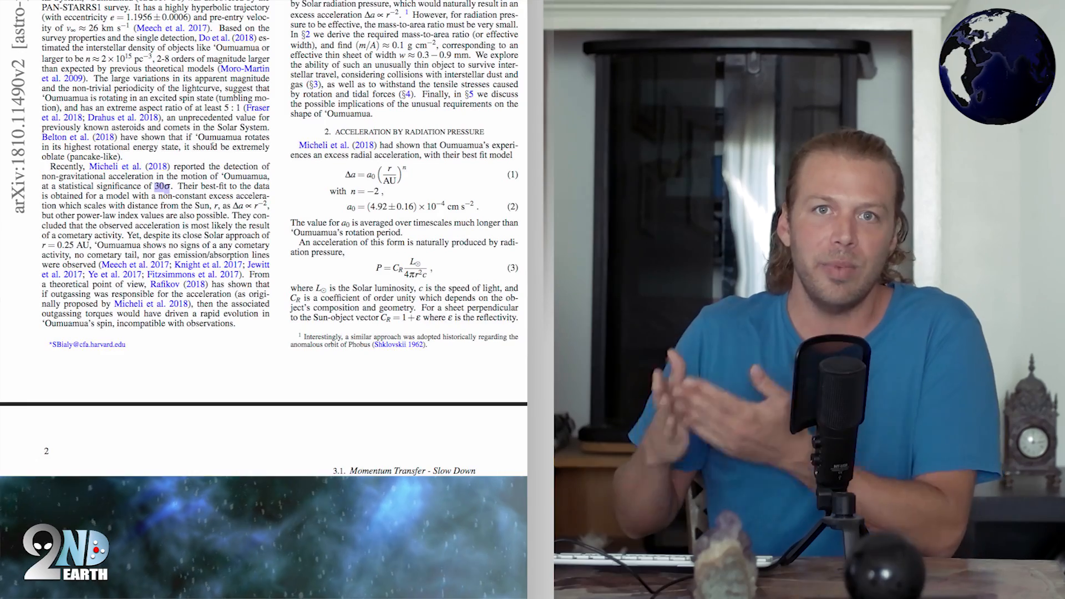
Scroll to the maximum-distance versus mass-to-area ratio plot with slow-down and vaporization lines.
{"action": "scroll", "scroll_direction": "down", "scroll_amount": 3}
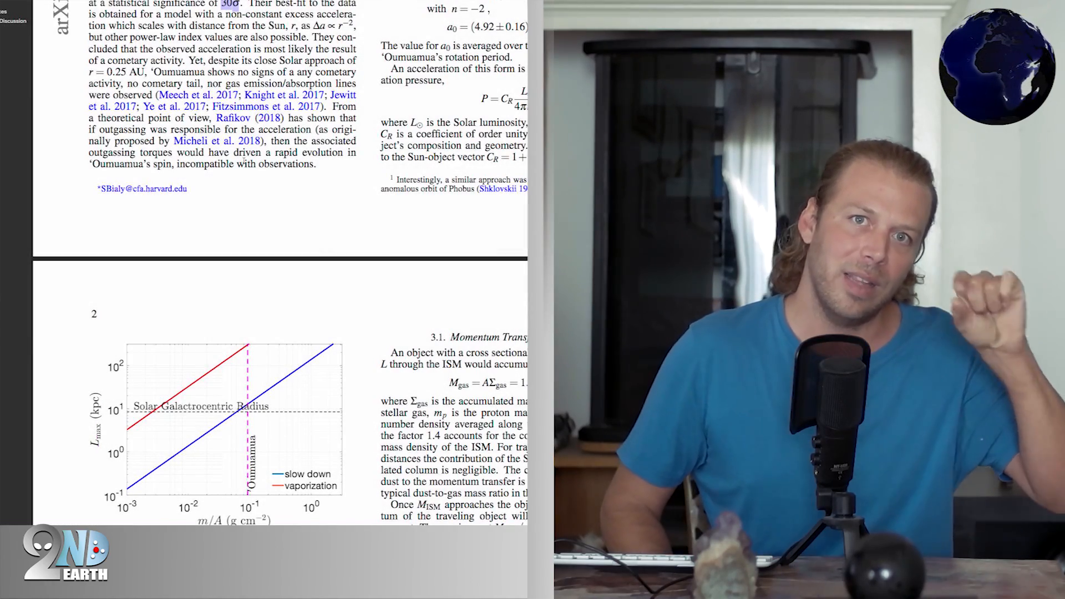
Scroll to section 3, Maximum Distance for Interstellar Travel, and the tensile strengths table.
{"action": "scroll", "scroll_direction": "down", "scroll_amount": 3}
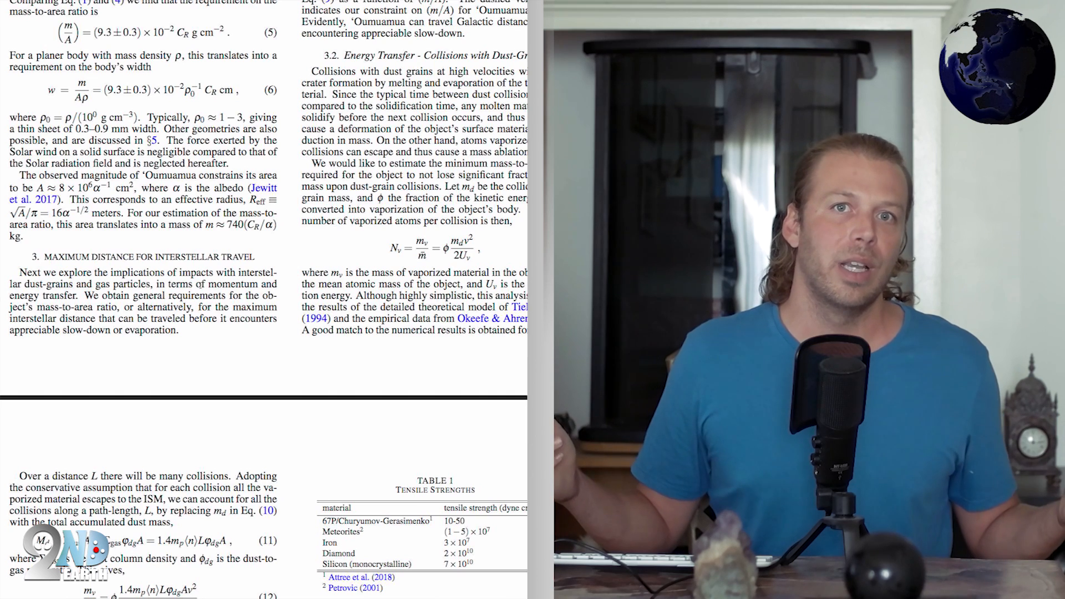